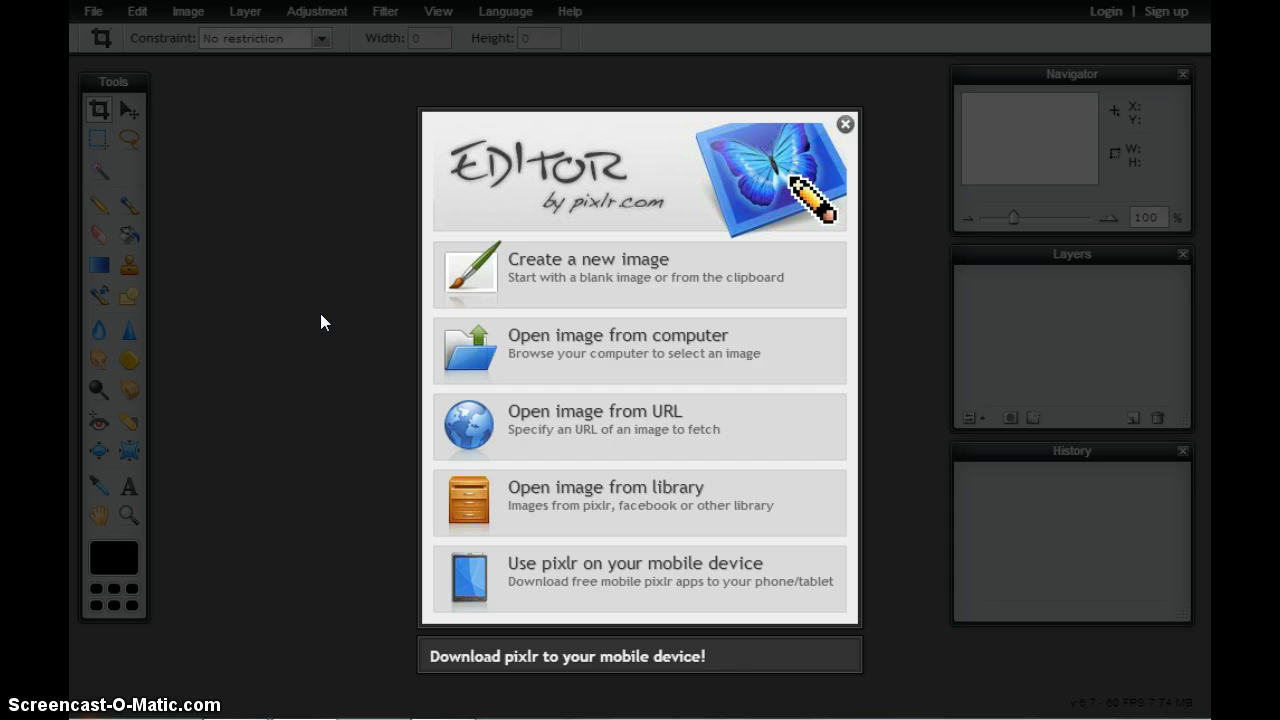
{"action": "mouse_move", "coordinate": [597, 275]}
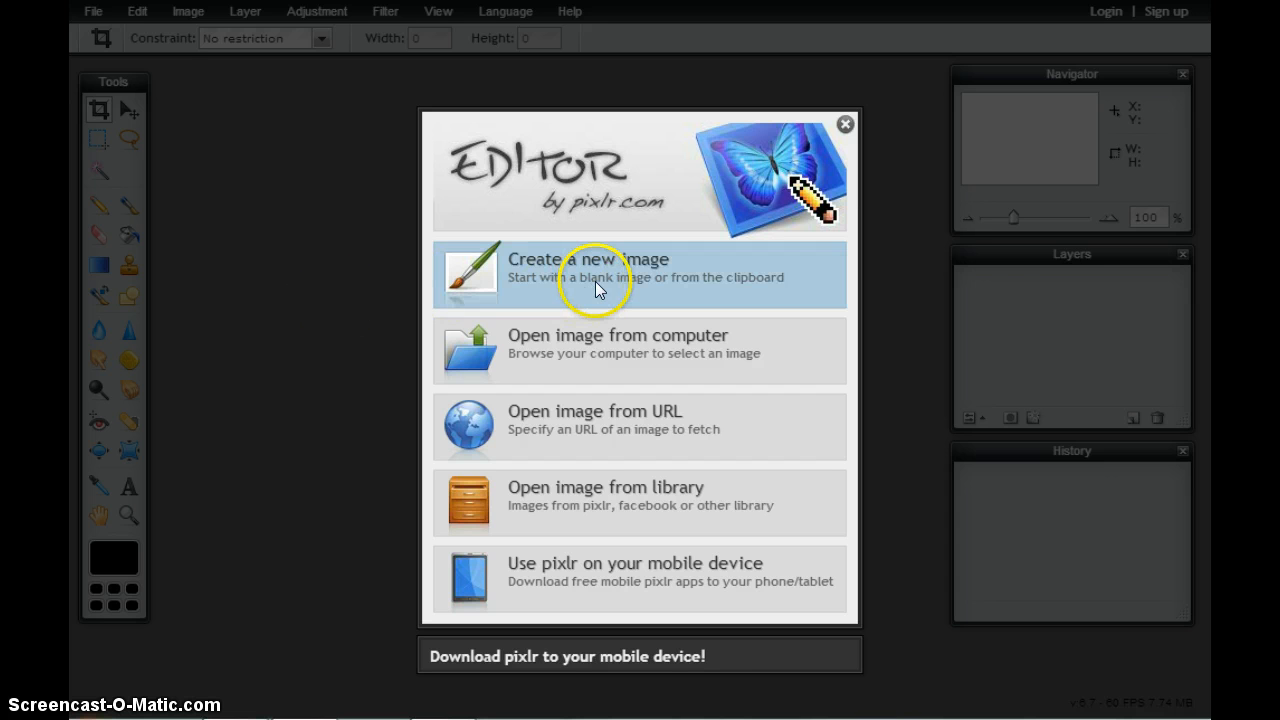
Start a new 800 × 600 image and replace 'Untitled' with the name 'Creative Illustration'
{"action": "left_click", "coordinate": [588, 268]}
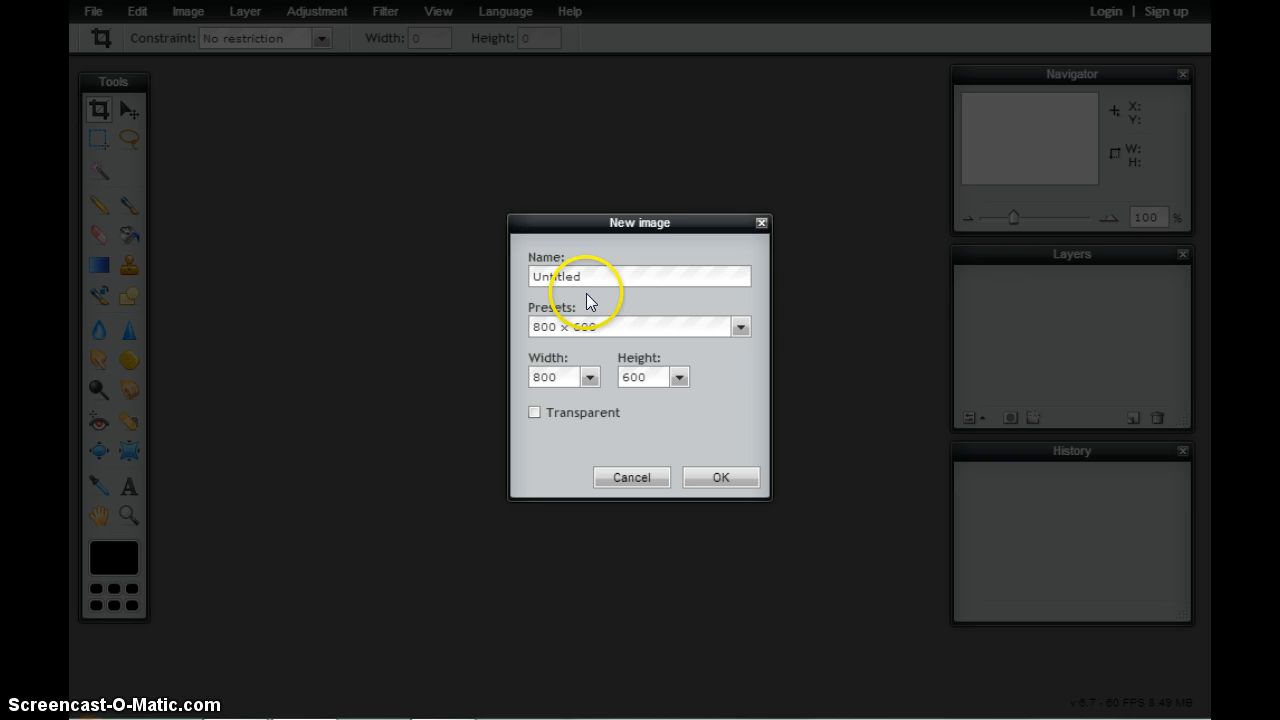
{"action": "left_click", "coordinate": [595, 276]}
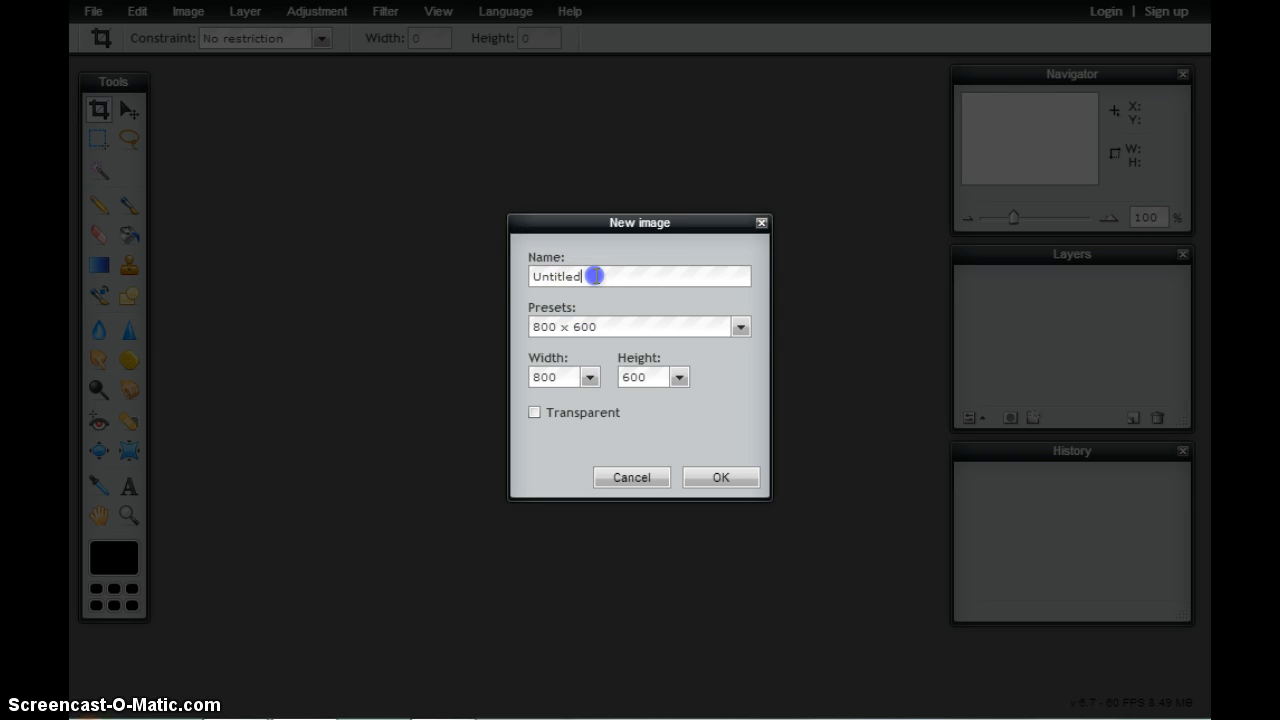
{"action": "double_click", "coordinate": [556, 276]}
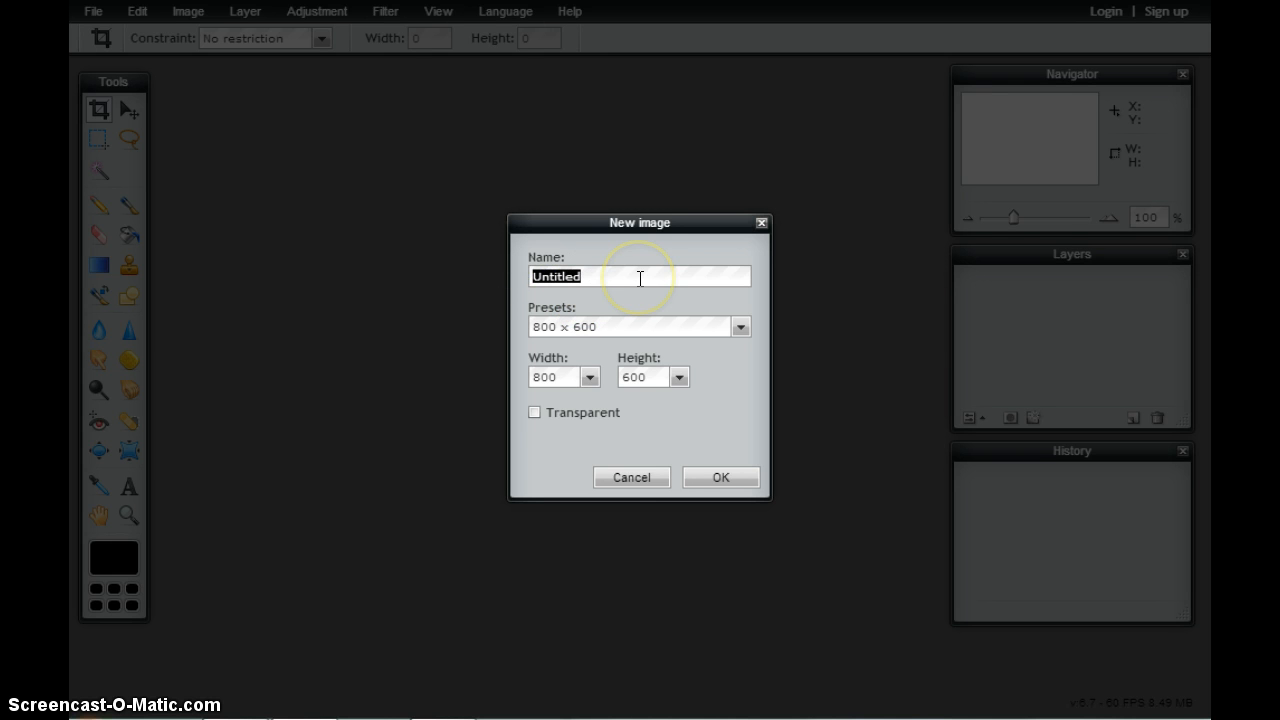
{"action": "type", "text": "Creative Illustration"}
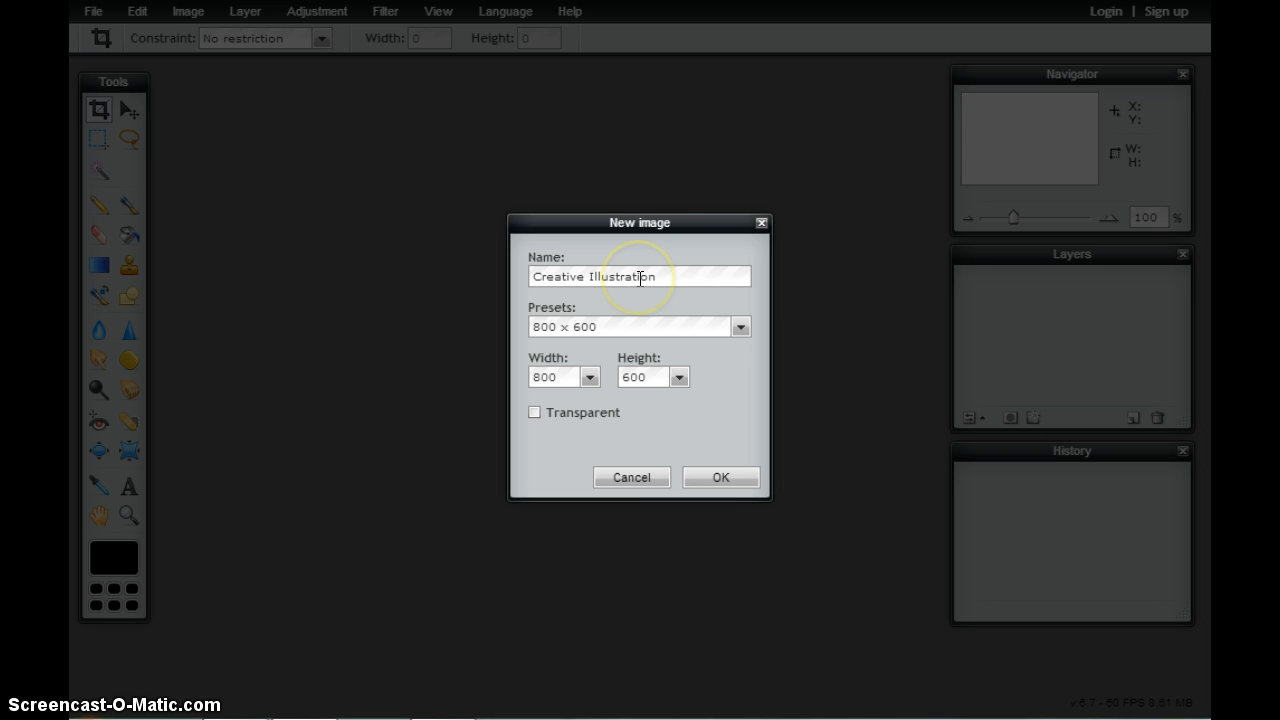
{"action": "mouse_move", "coordinate": [688, 275]}
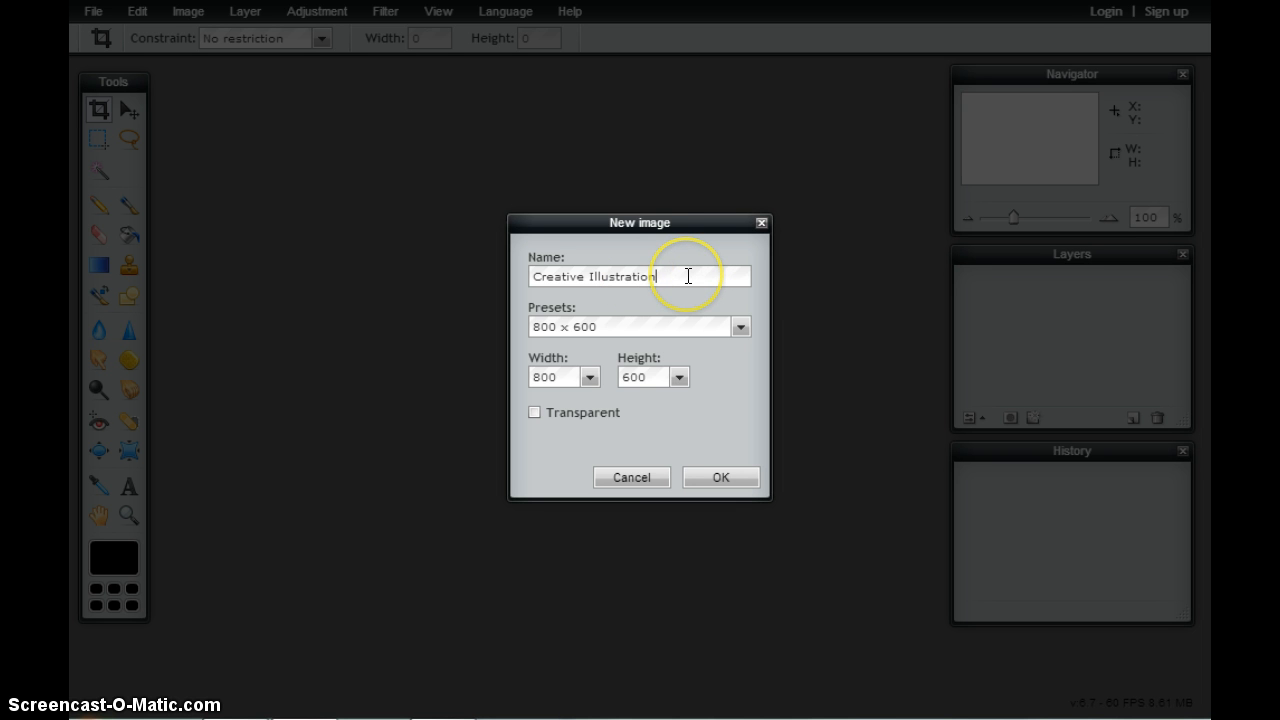
{"action": "mouse_move", "coordinate": [603, 331]}
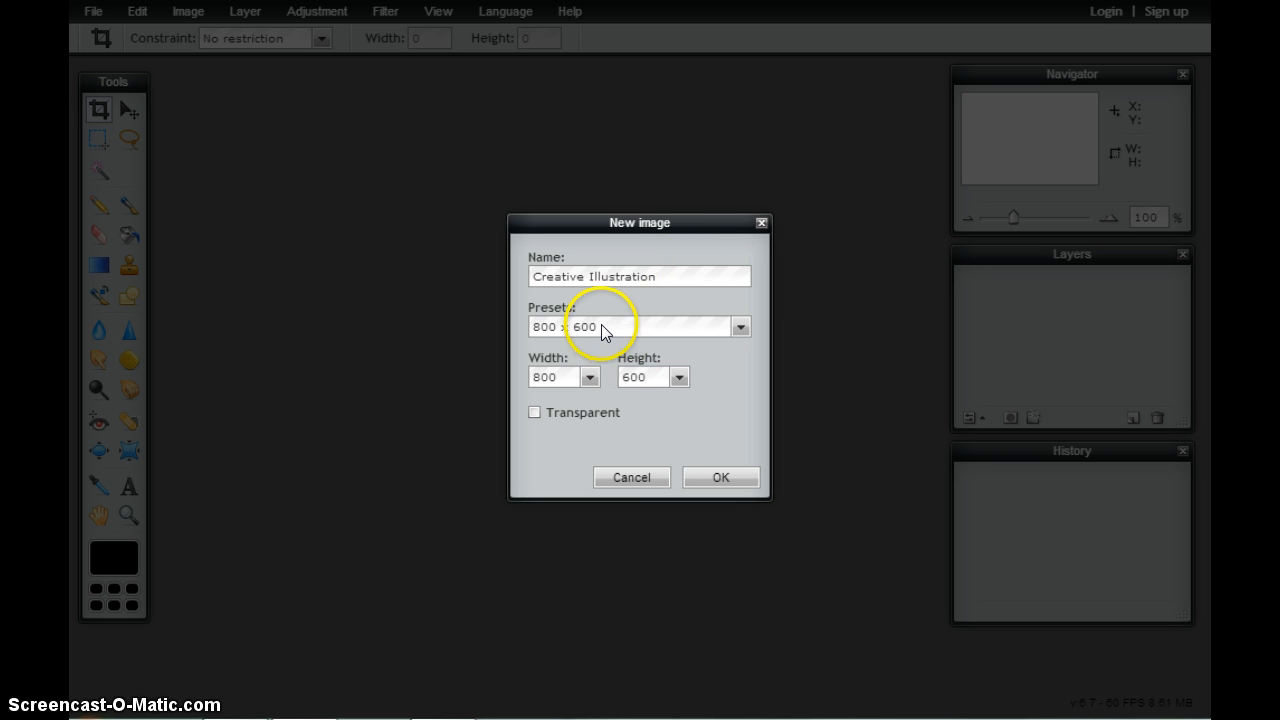
{"action": "left_click", "coordinate": [739, 326]}
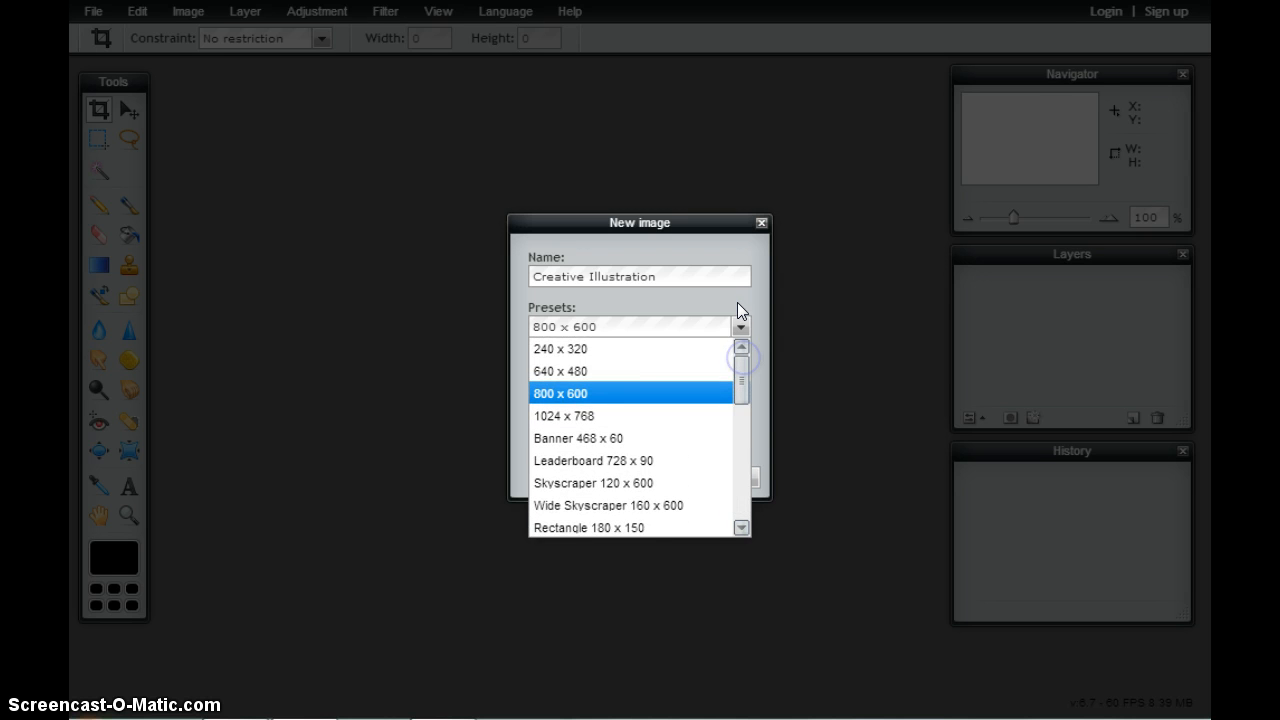
{"action": "left_click", "coordinate": [560, 393]}
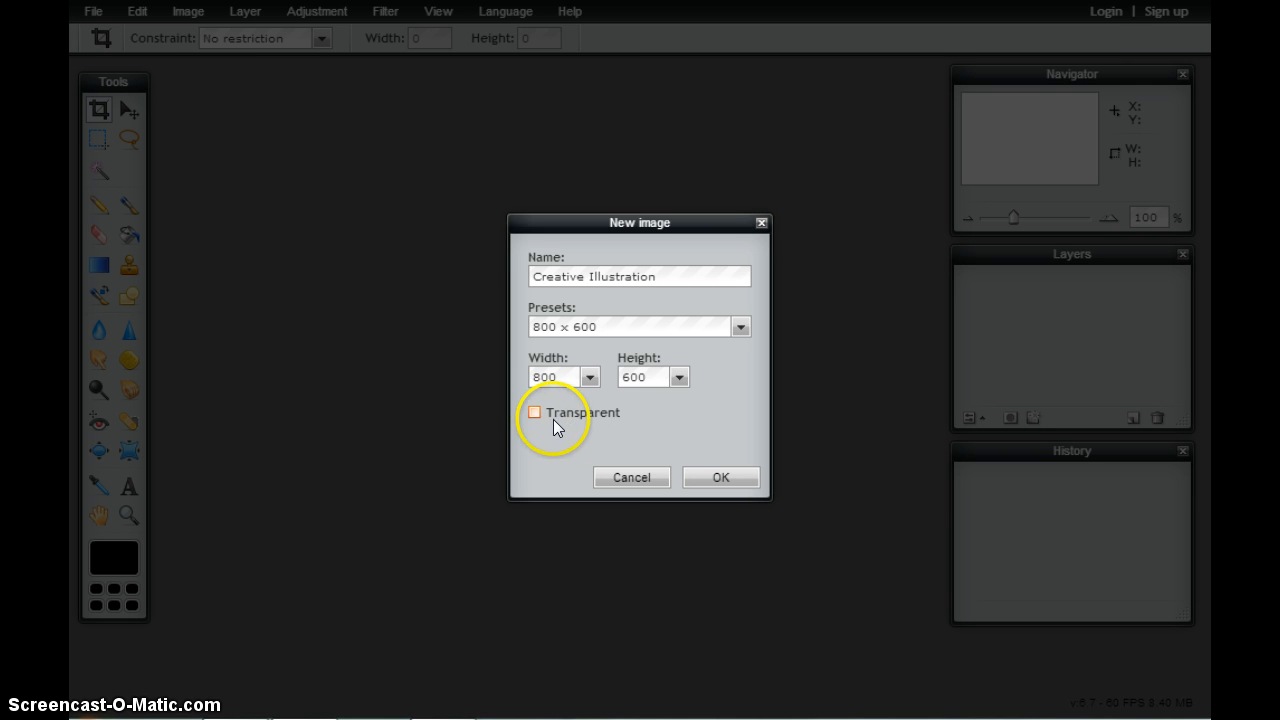
{"action": "mouse_move", "coordinate": [708, 420]}
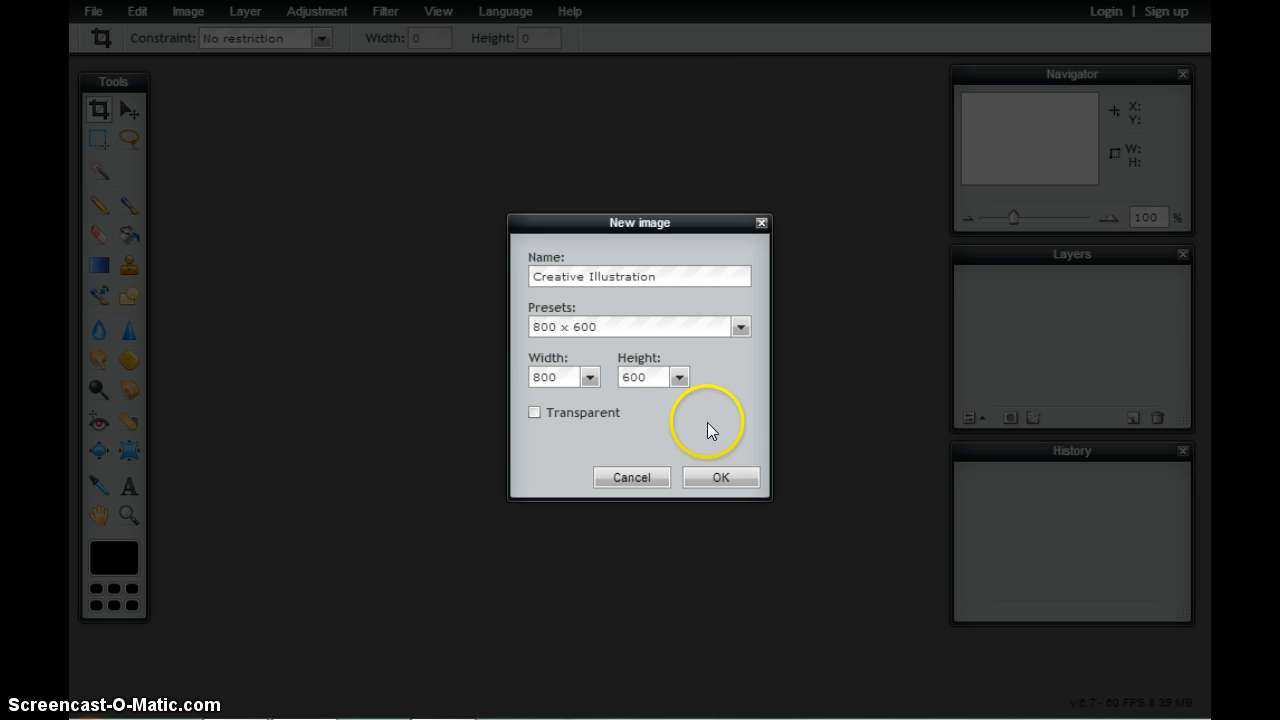
{"action": "mouse_move", "coordinate": [678, 338]}
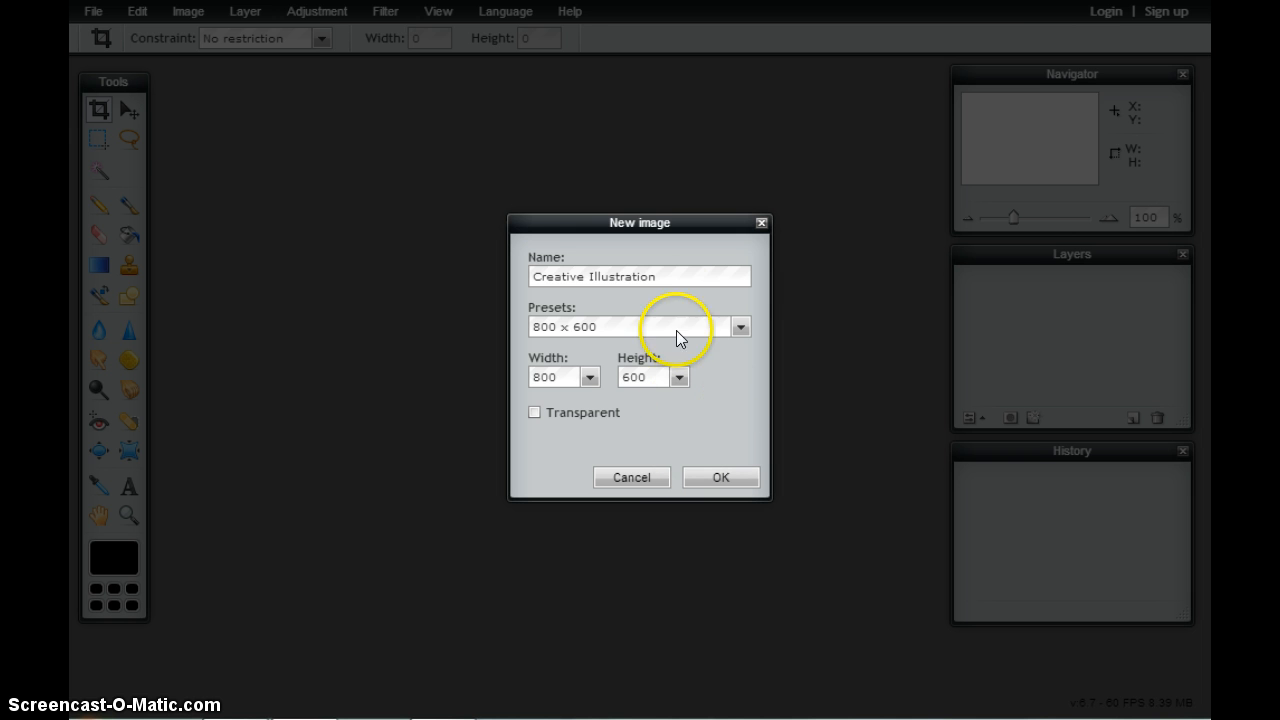
{"action": "mouse_move", "coordinate": [618, 303]}
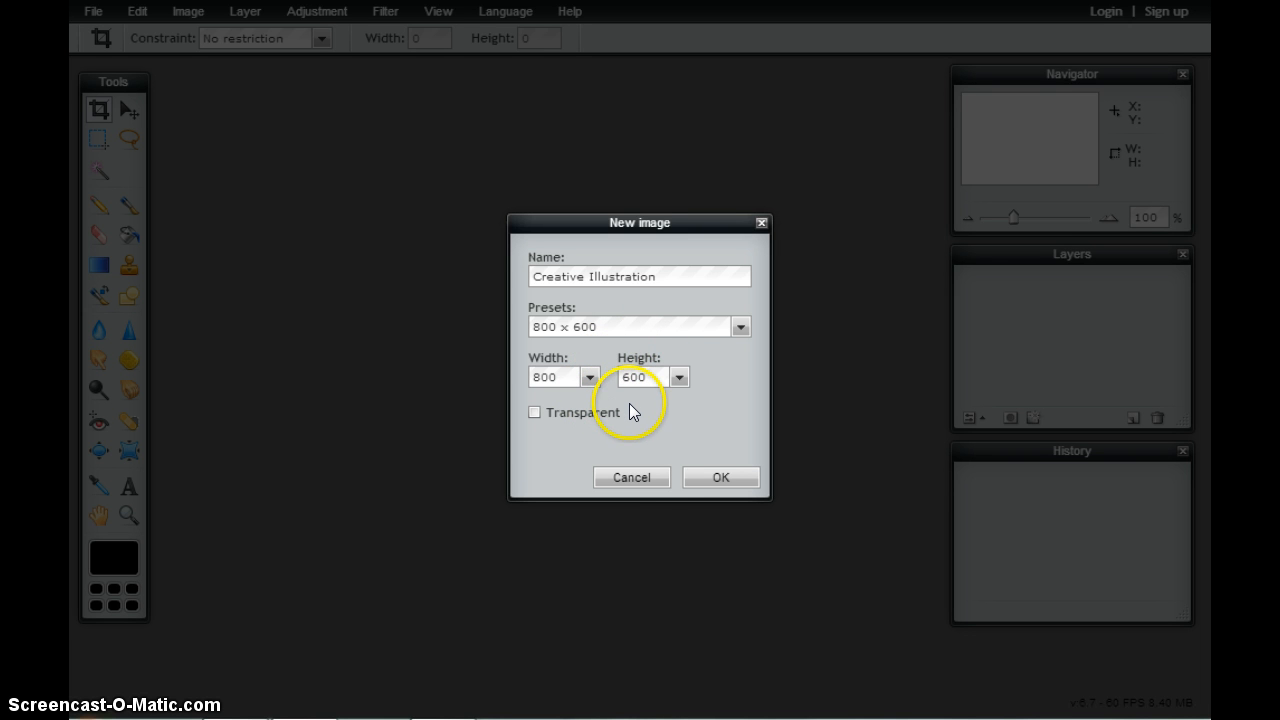
Confirm the New image dialog to open the blank white 800 × 600 canvas
{"action": "left_click", "coordinate": [720, 477]}
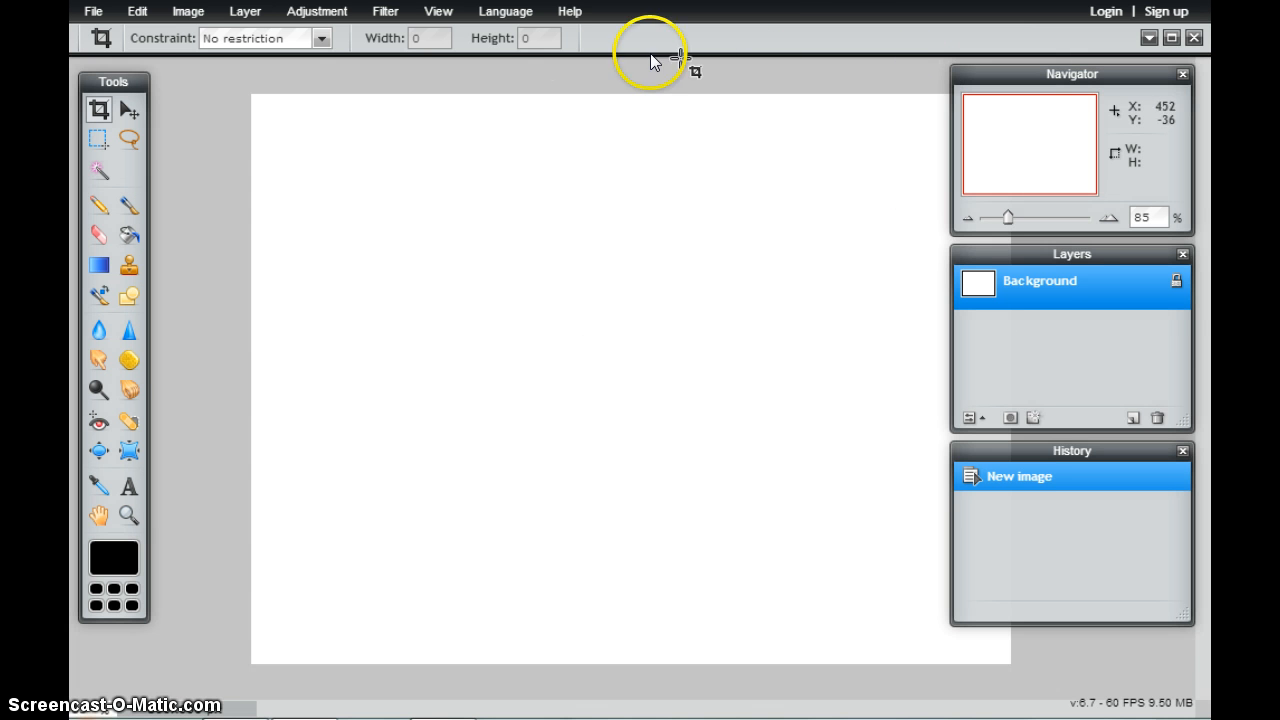
{"action": "mouse_move", "coordinate": [241, 686]}
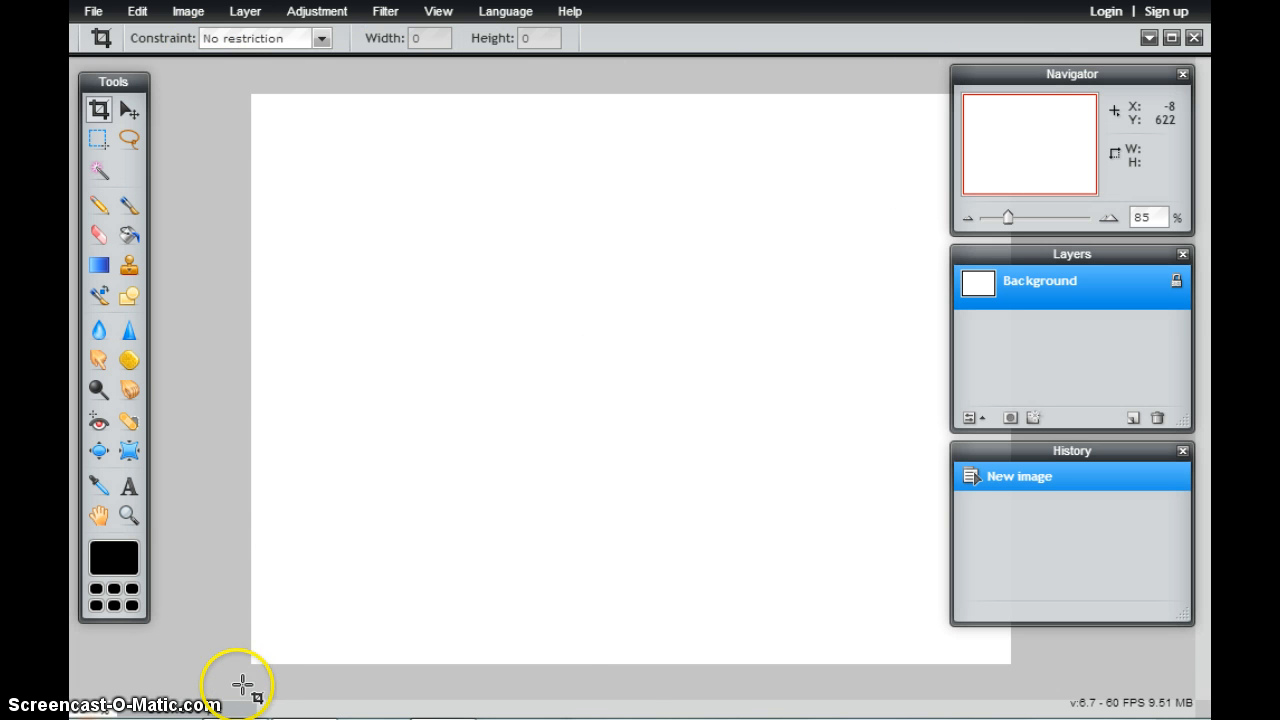
{"action": "mouse_move", "coordinate": [605, 687]}
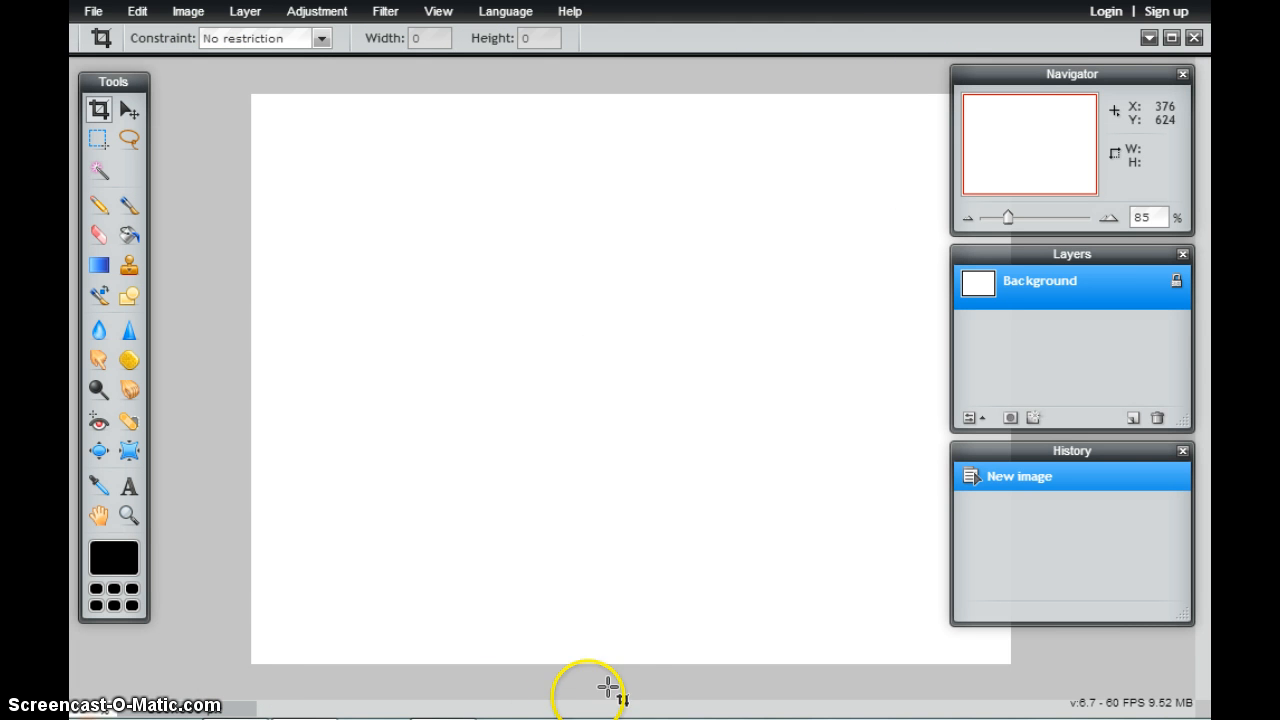